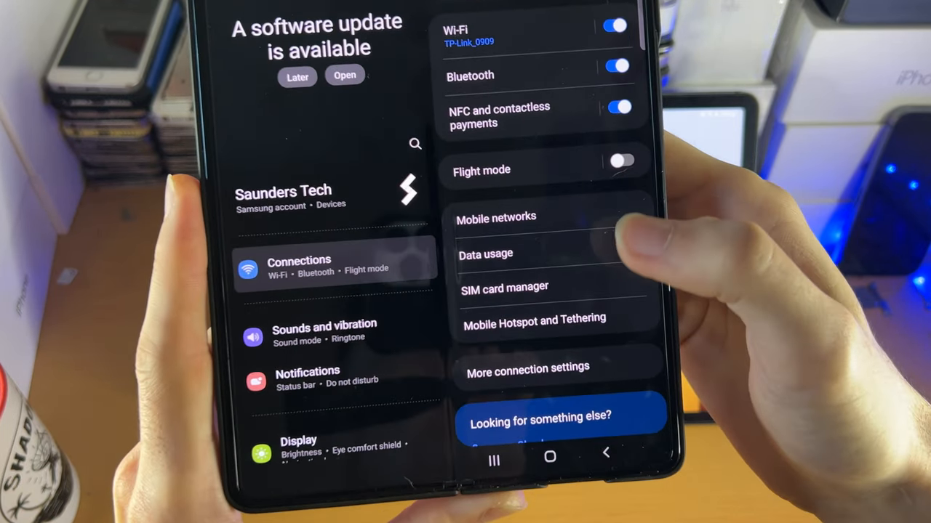
Step: Navigate to Mobile Hotspot and Tethering, then into the Mobile Hotspot settings
click(534, 317)
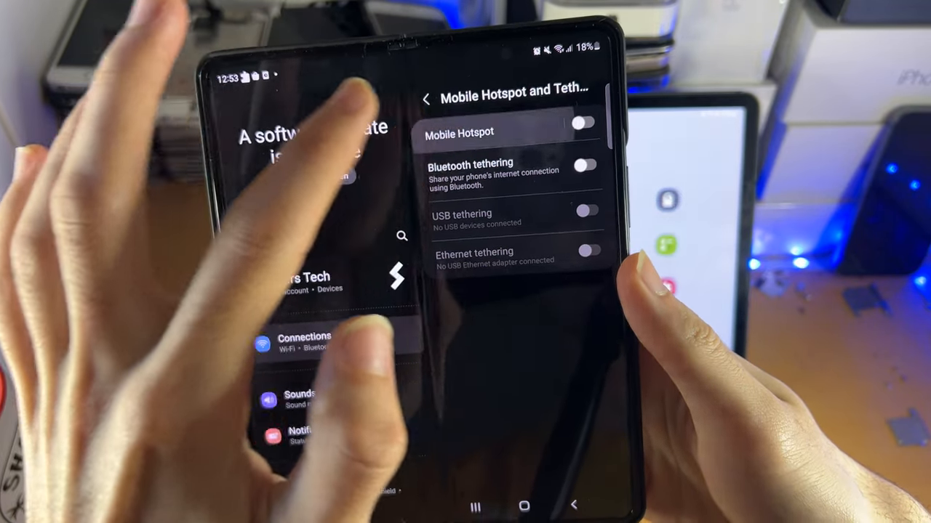
click(459, 132)
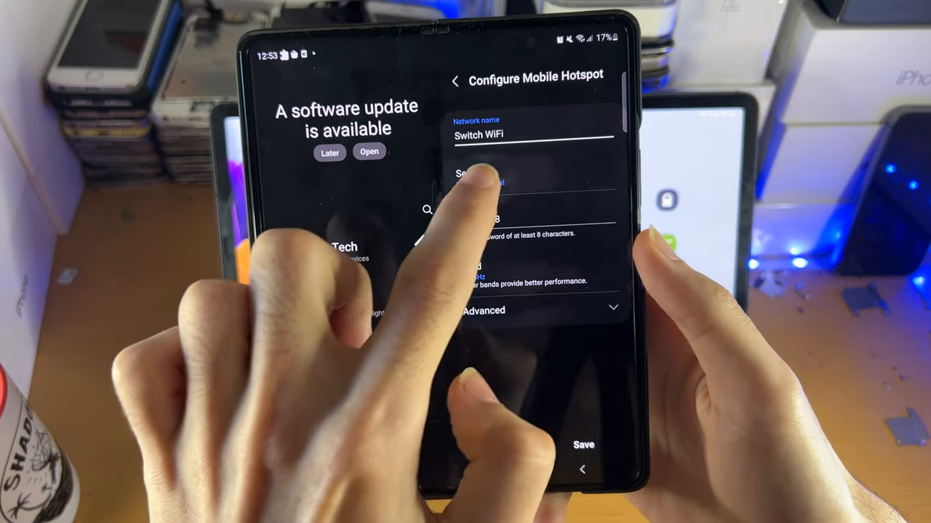
click(480, 174)
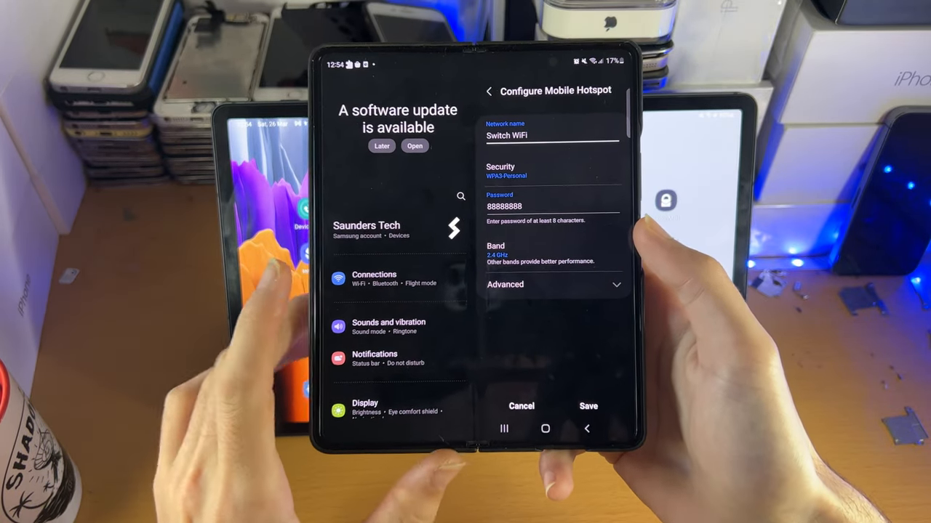
click(498, 254)
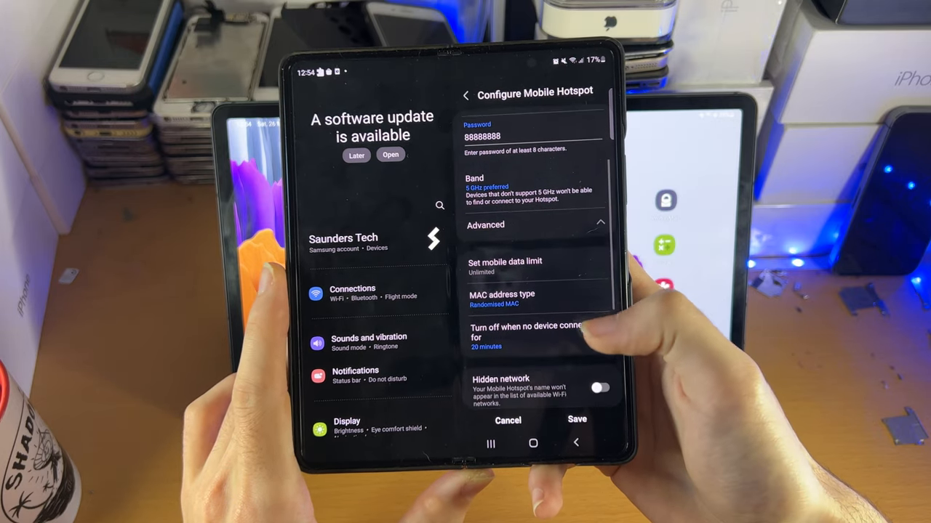
Step: Scroll down through the Advanced hotspot options of the Switch WiFi configuration
scroll(down, 3)
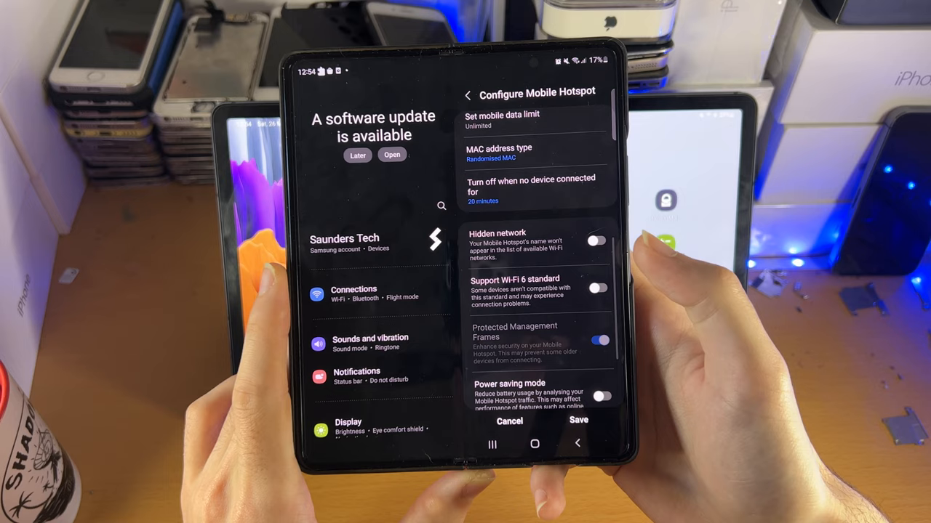
scroll(down, 3)
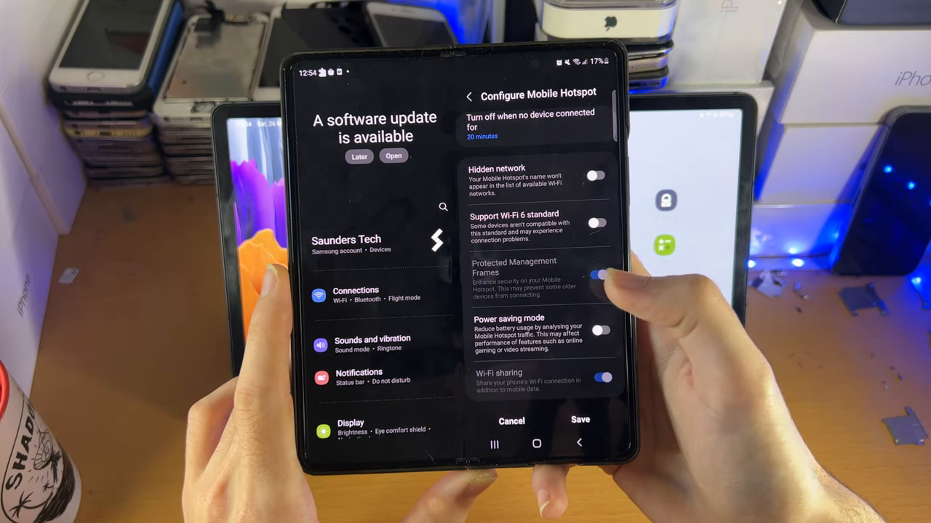
scroll(down, 3)
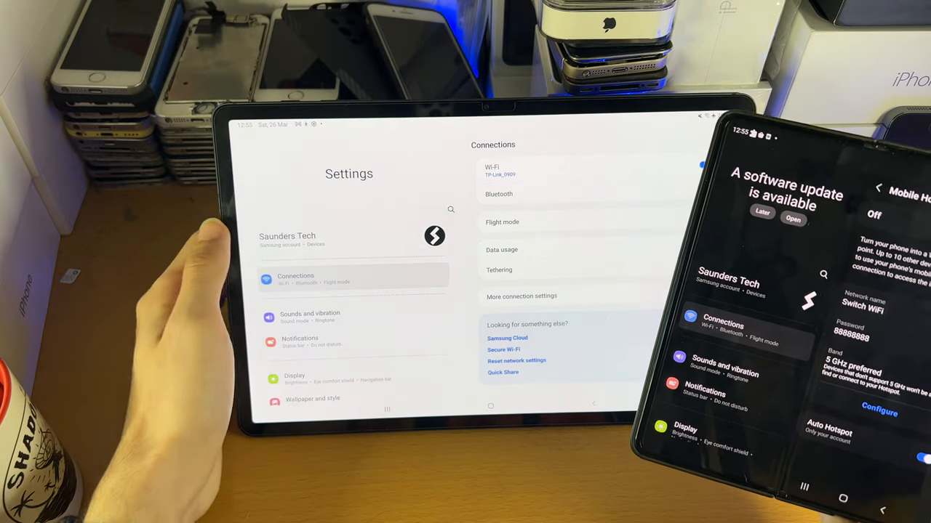
Step: Open the tablet's Wi-Fi settings, switch the phone's hotspot on, and turn tablet Wi-Fi off
click(509, 170)
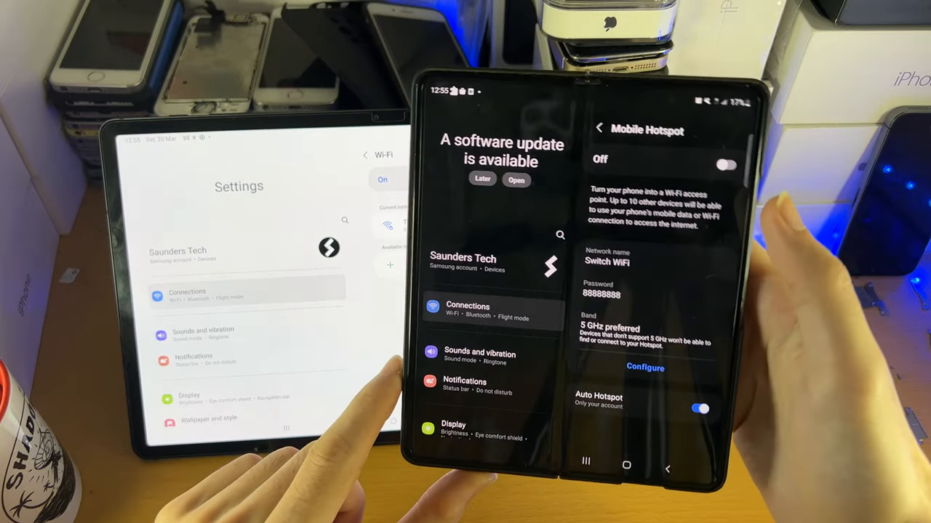
click(702, 159)
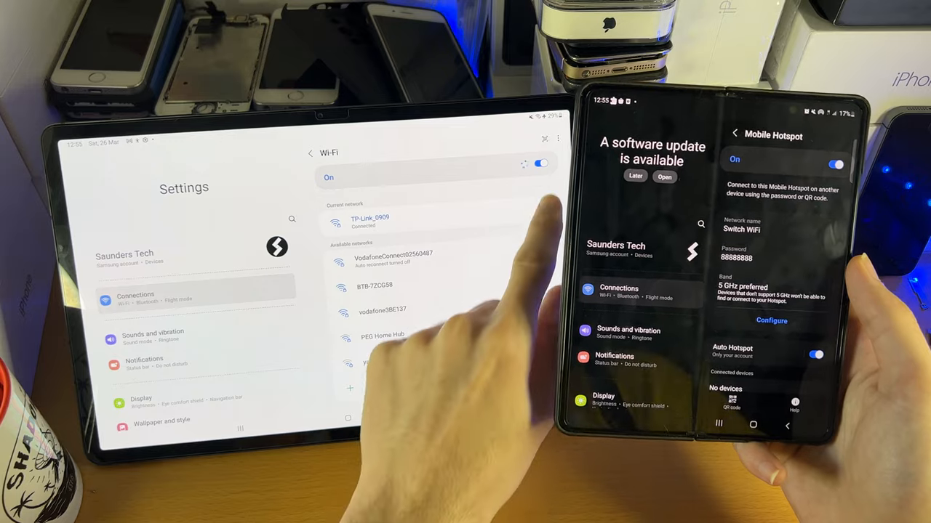
click(542, 163)
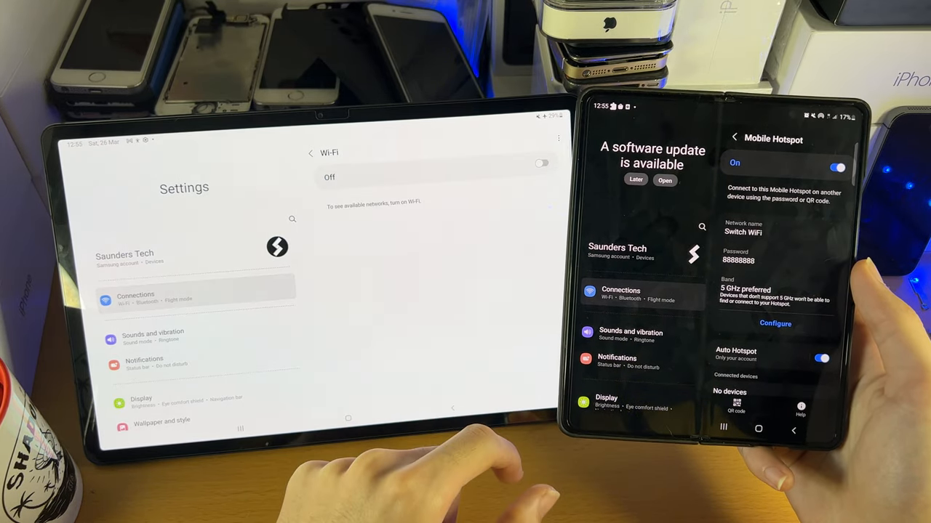
Step: Re-enable tablet Wi-Fi, connect to Switch WiFi, then re-enter the rejected password
click(541, 162)
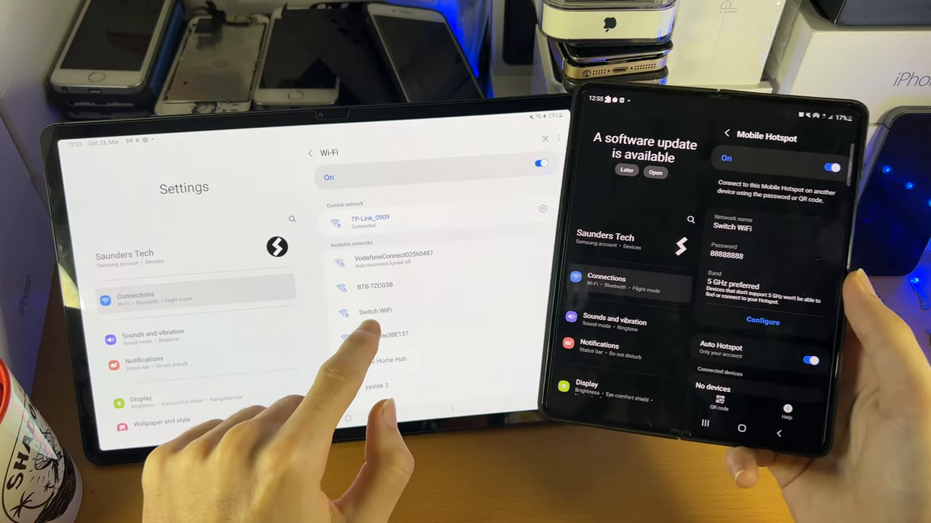
click(375, 311)
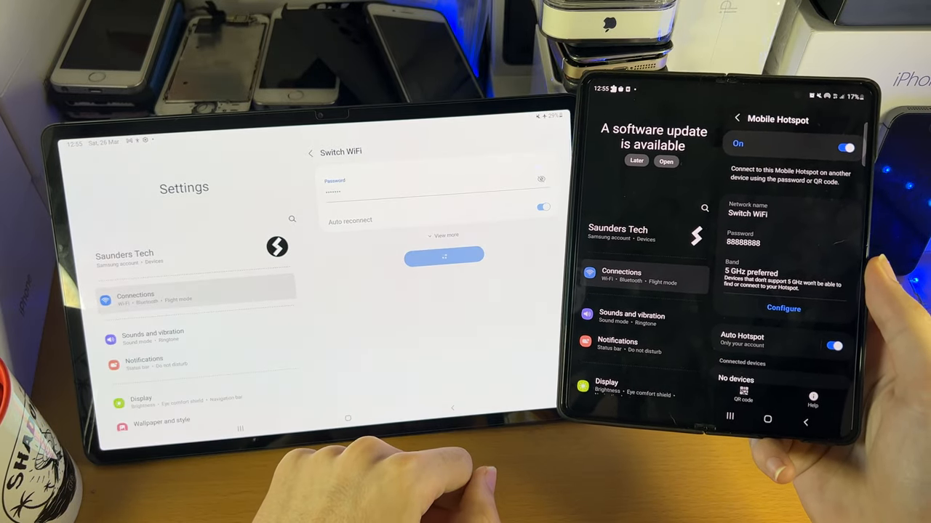
click(443, 256)
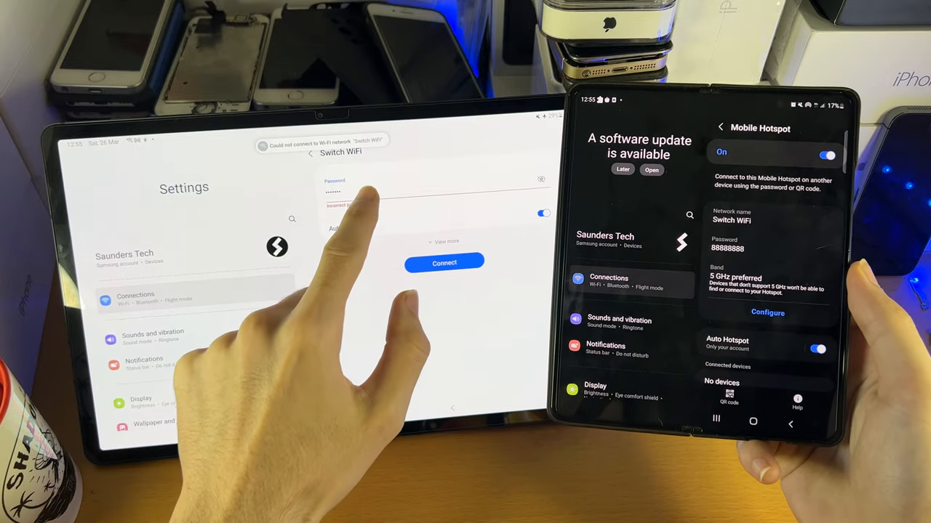
click(443, 262)
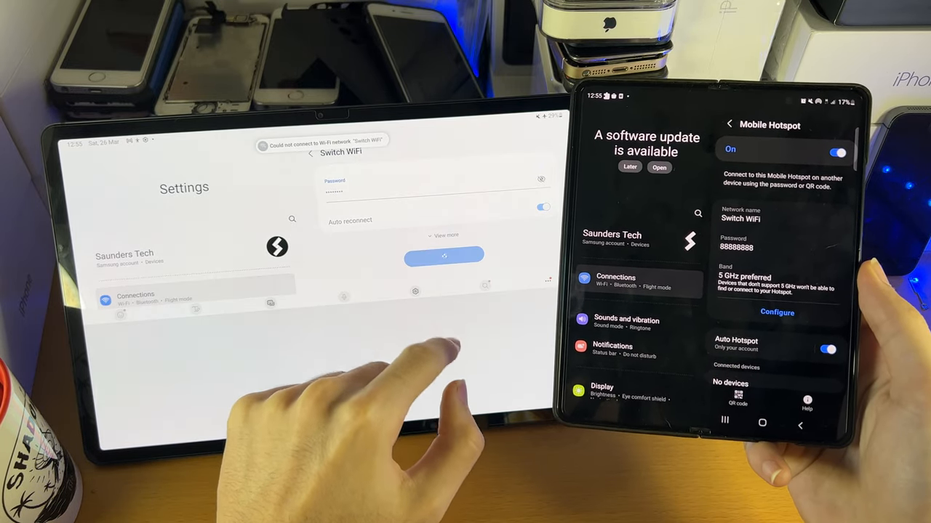